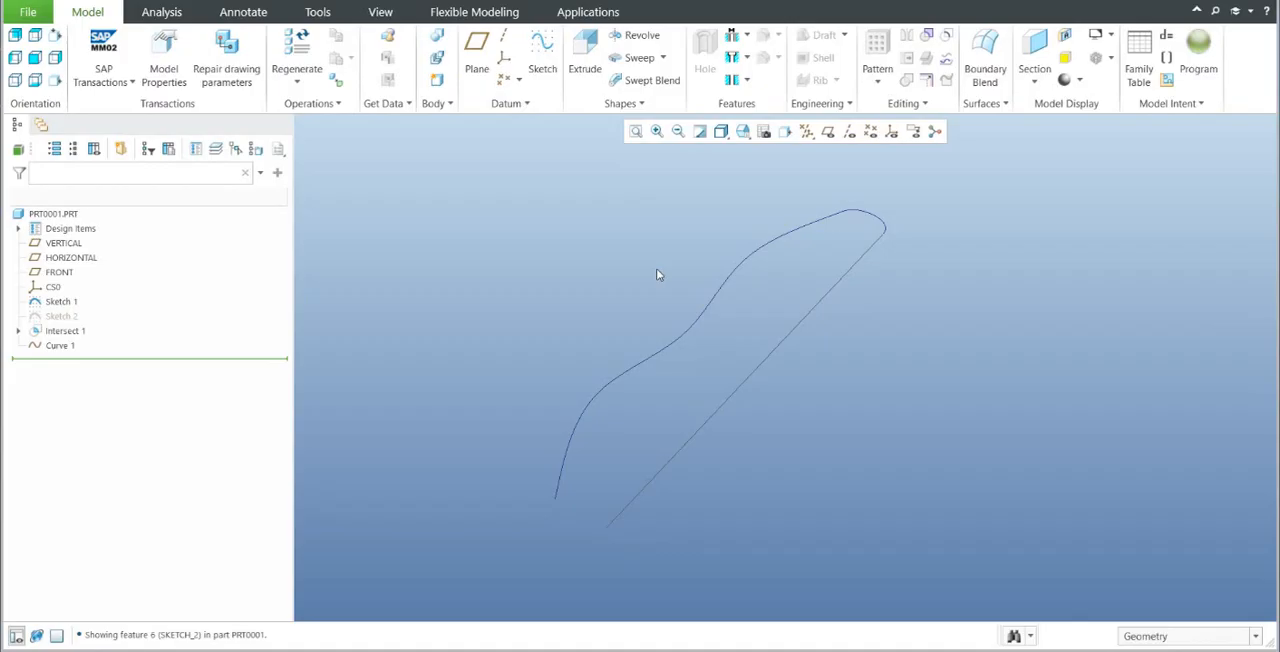
Select Intersect 1 and Curve 1, preview them as a sweep trajectory, then cancel
click(65, 331)
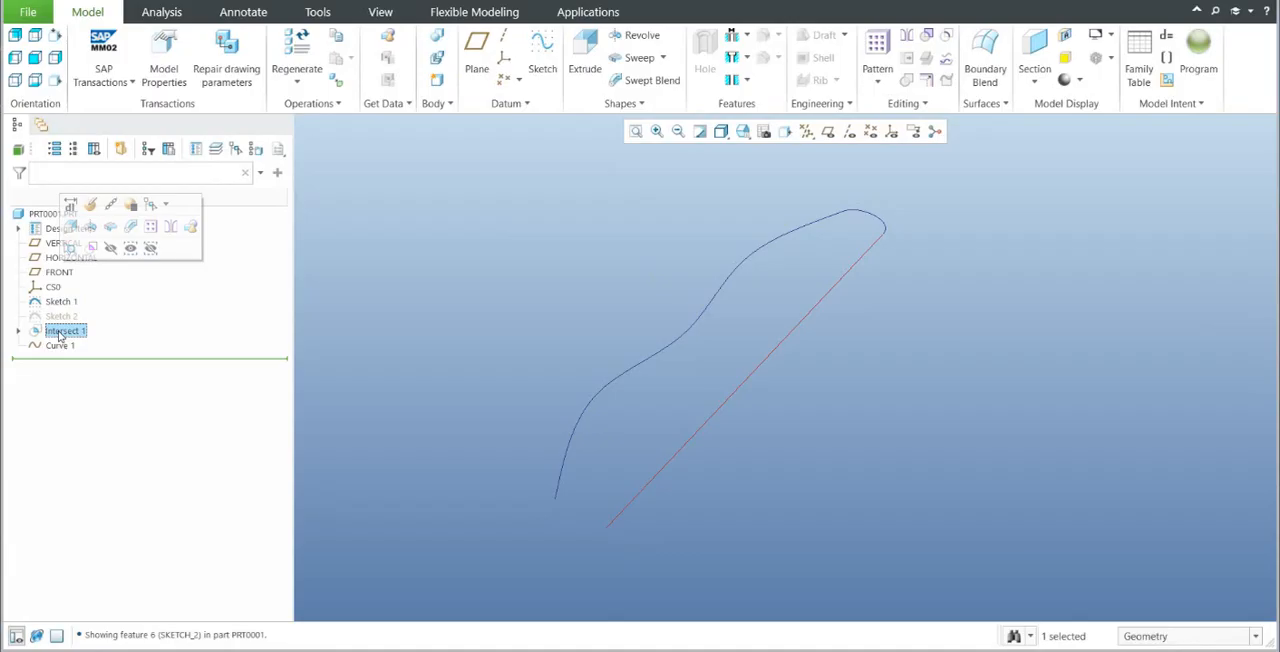
click(60, 345)
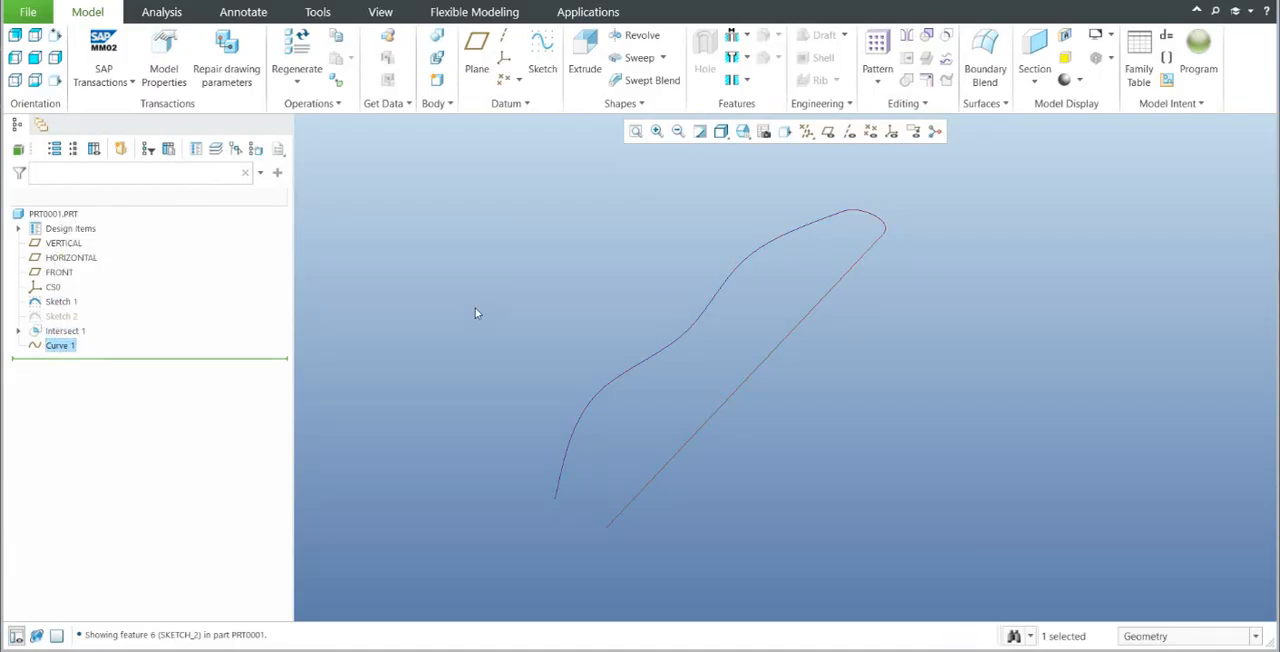
mouse_move(638, 57)
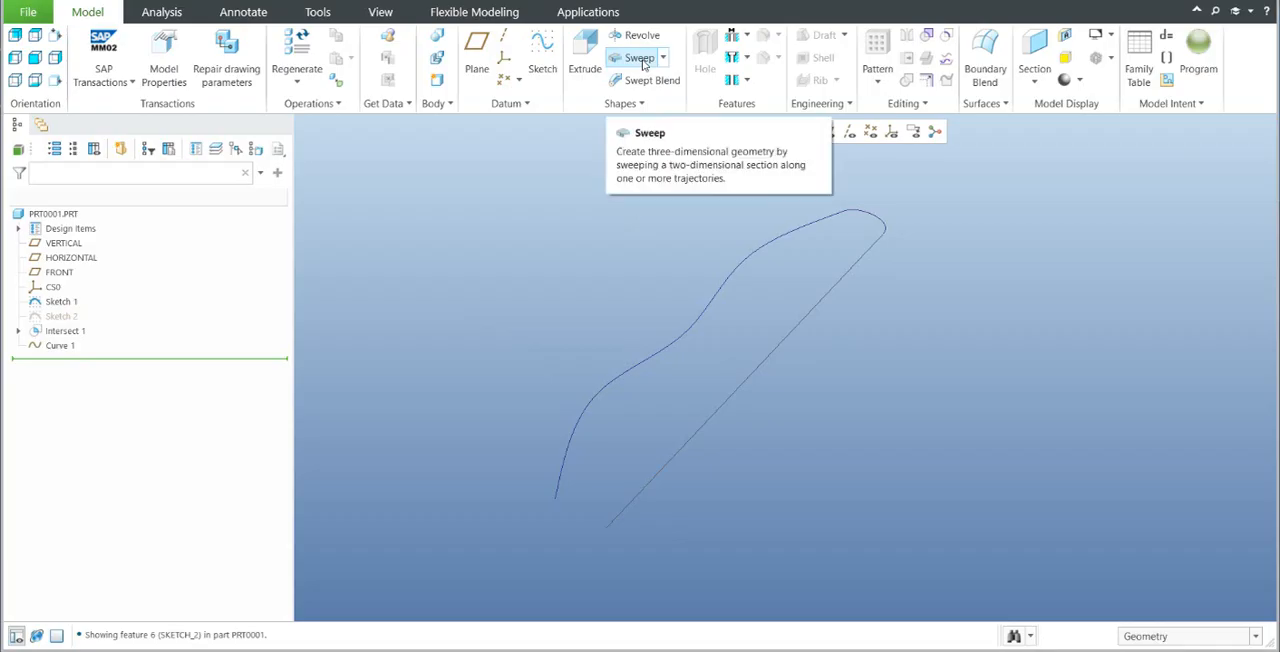
click(638, 57)
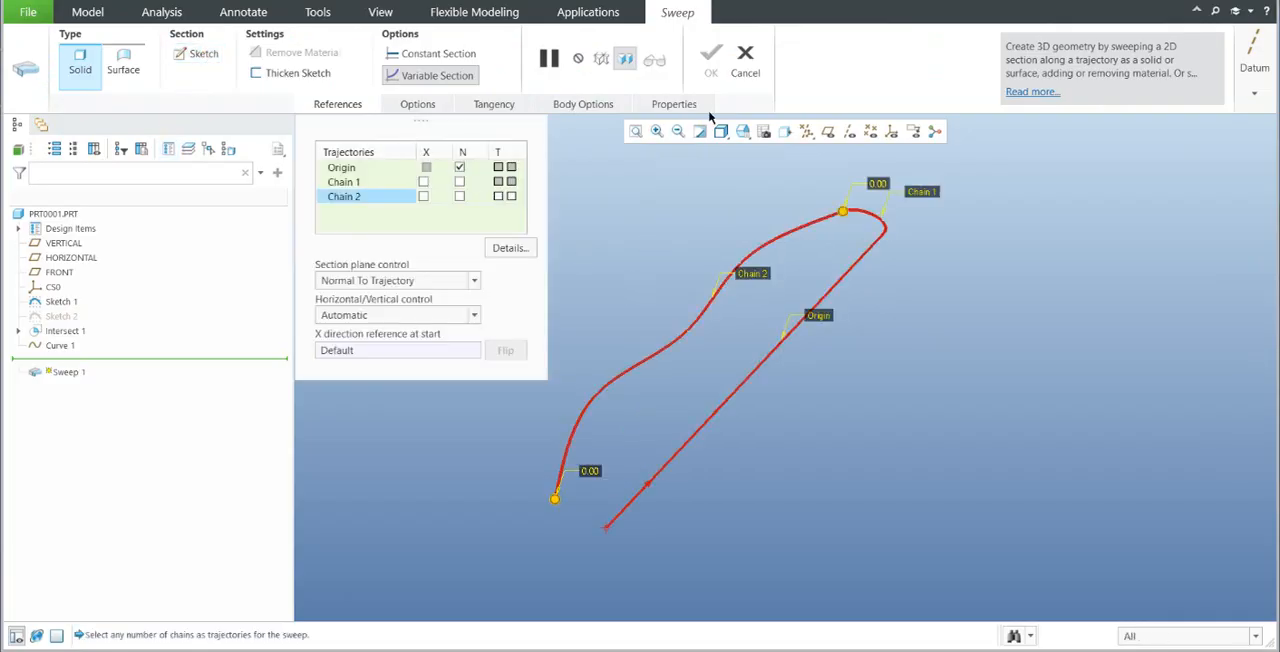
click(745, 60)
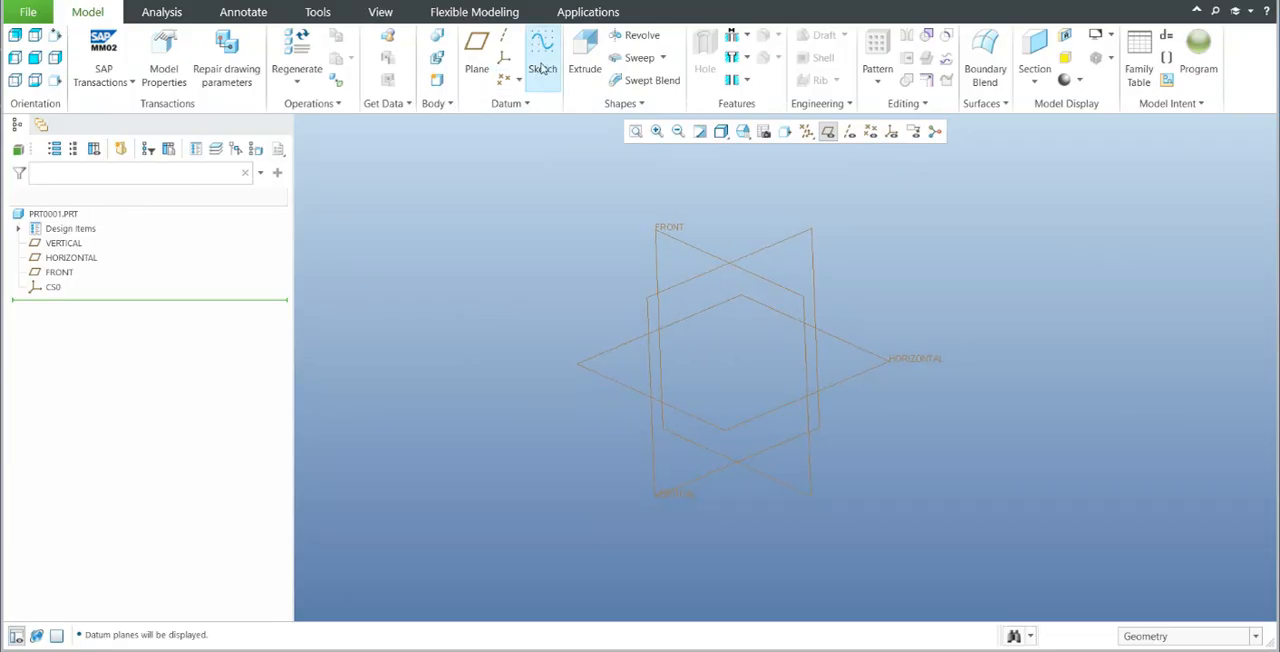
Draw a straight line in a VERTICAL-plane sketch and start a freeform curve sketch
click(543, 45)
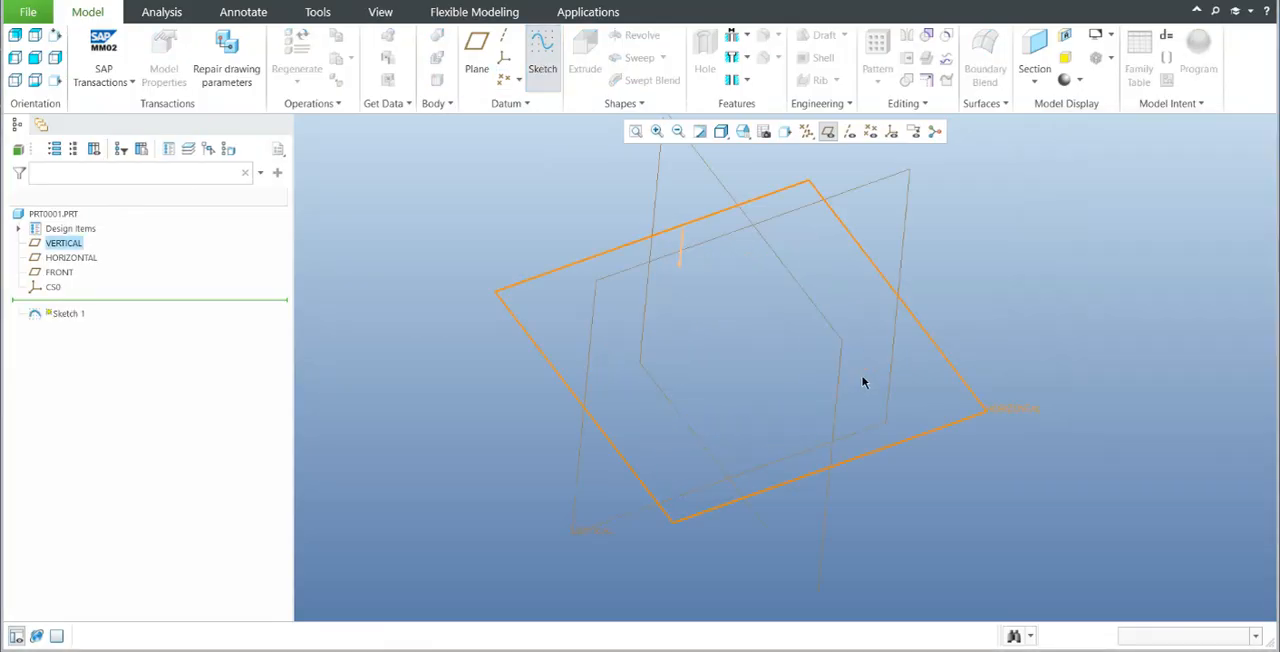
click(542, 60)
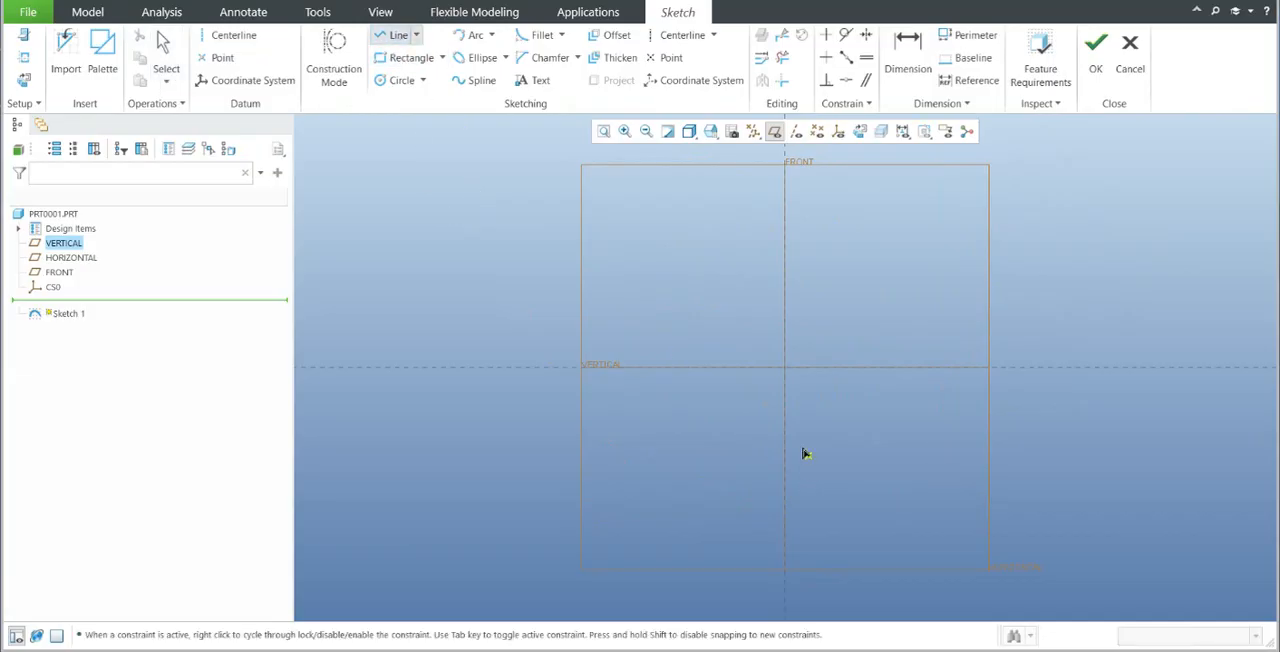
drag(785, 412, 1073, 487)
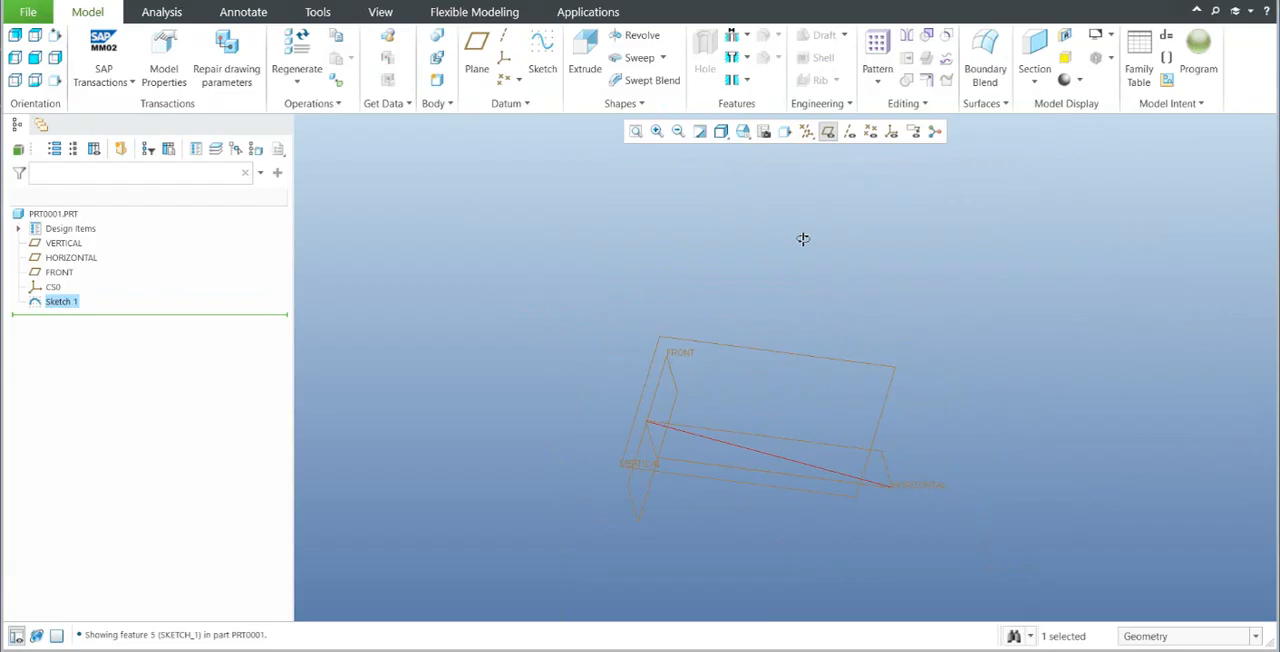
drag(803, 239, 628, 267)
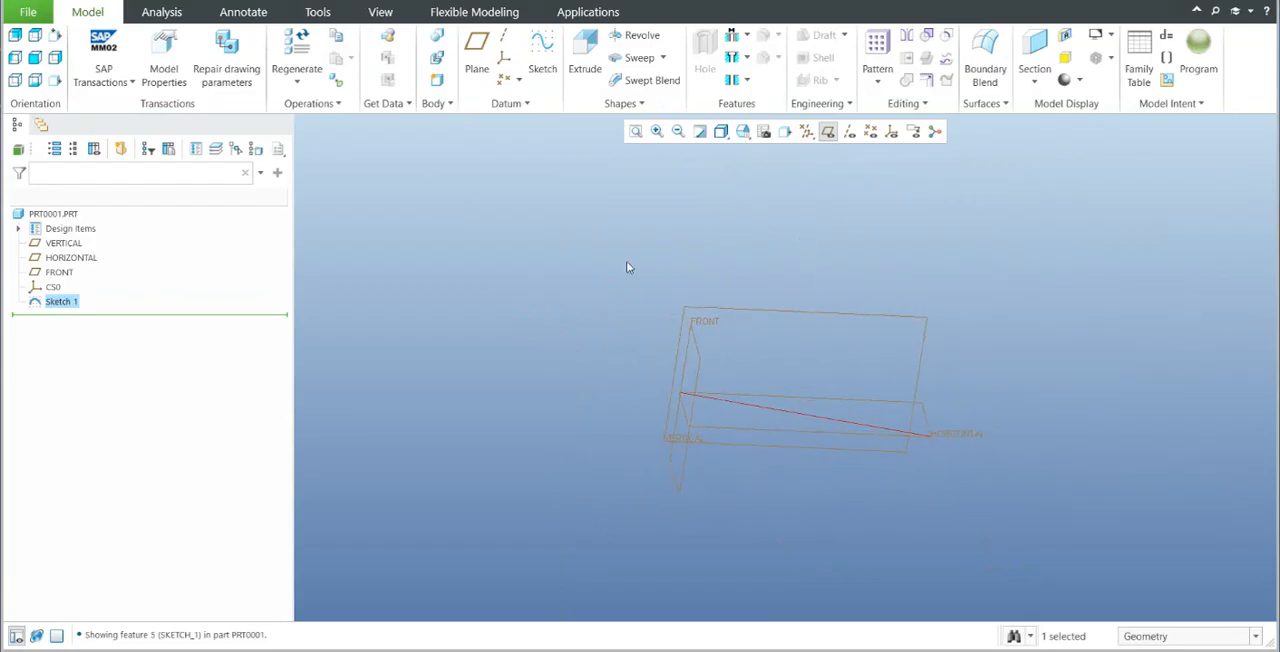
click(542, 50)
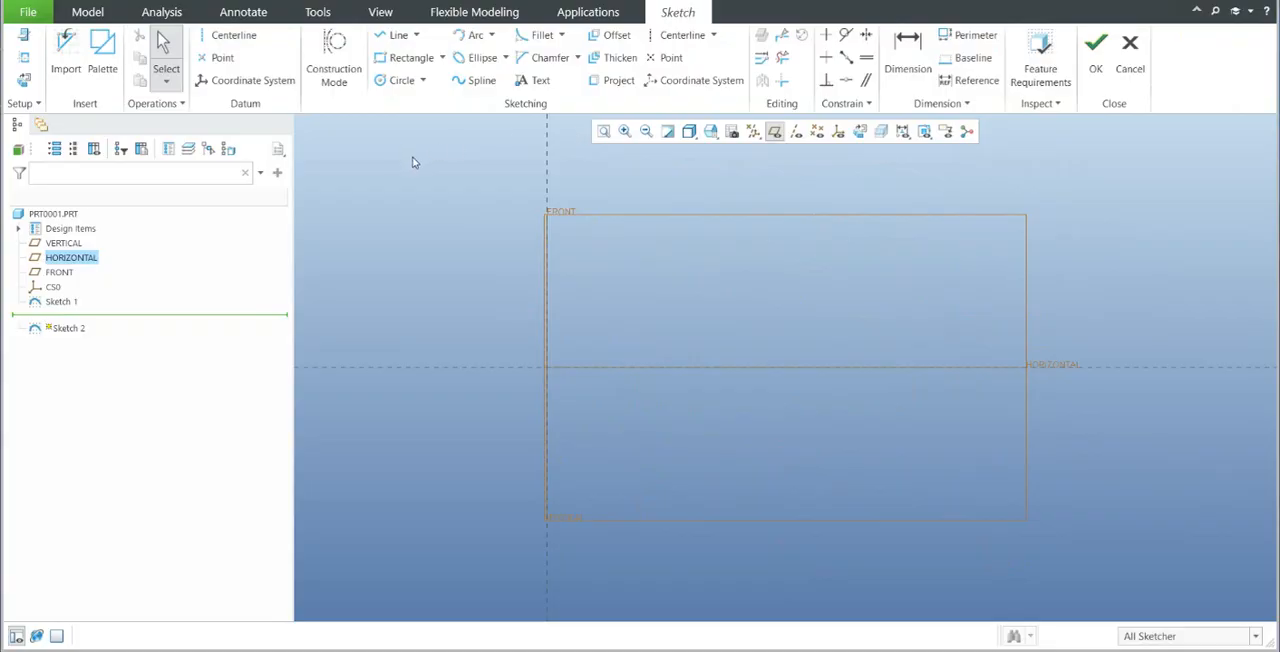
mouse_move(475, 34)
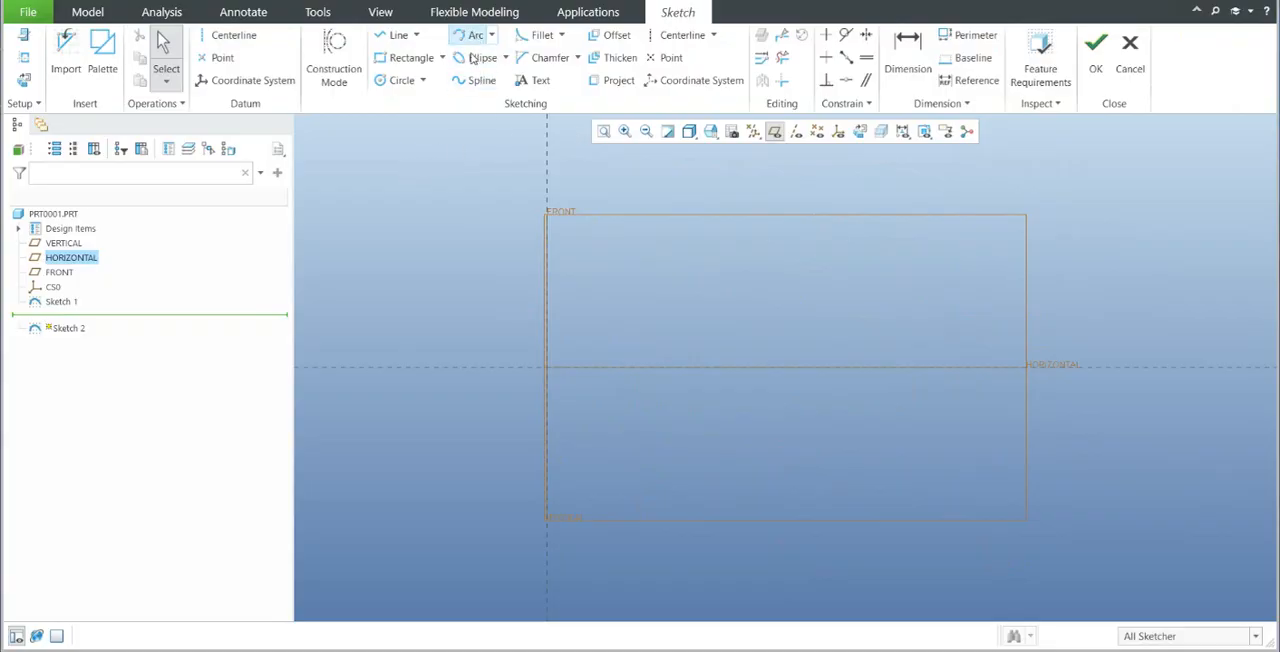
click(481, 80)
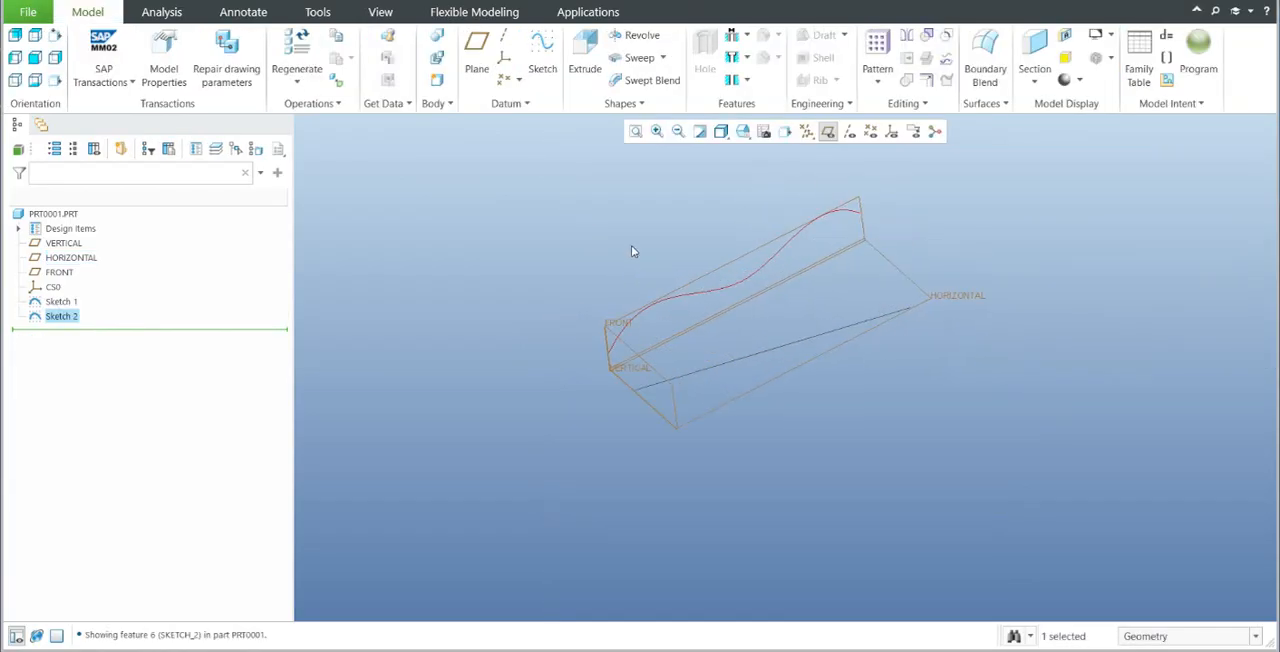
Intersect Sketch 1 and Sketch 2 to create the Intersect 1 curve
click(535, 225)
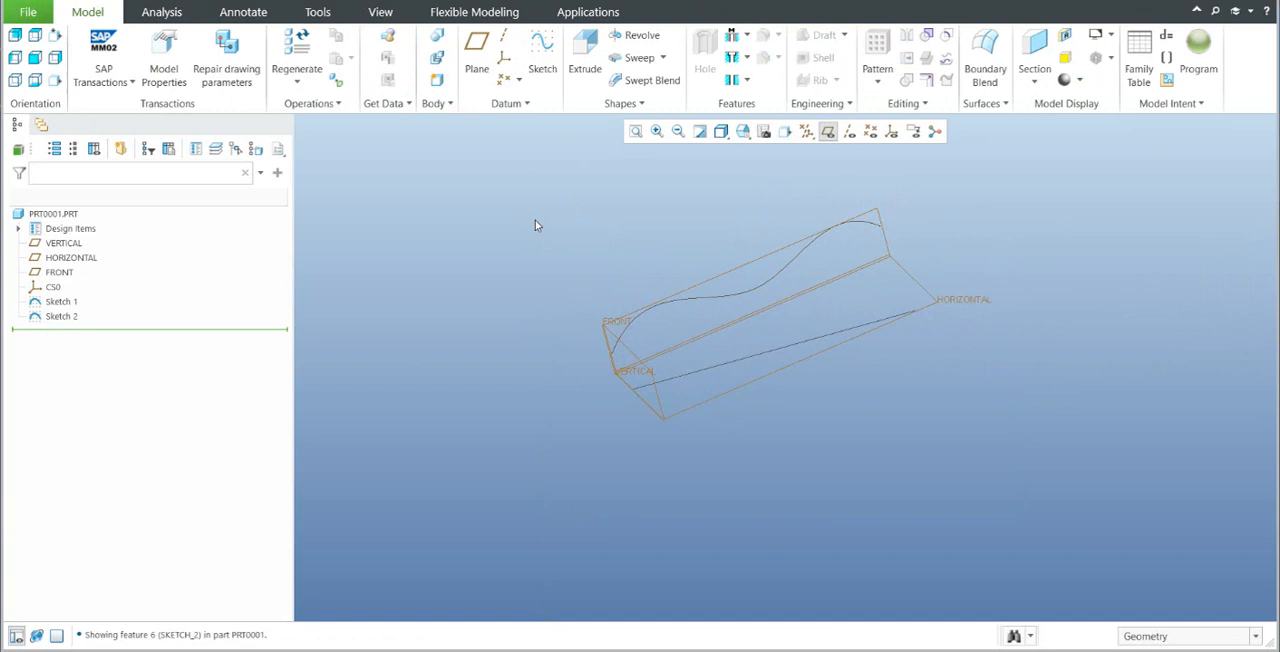
mouse_move(534, 238)
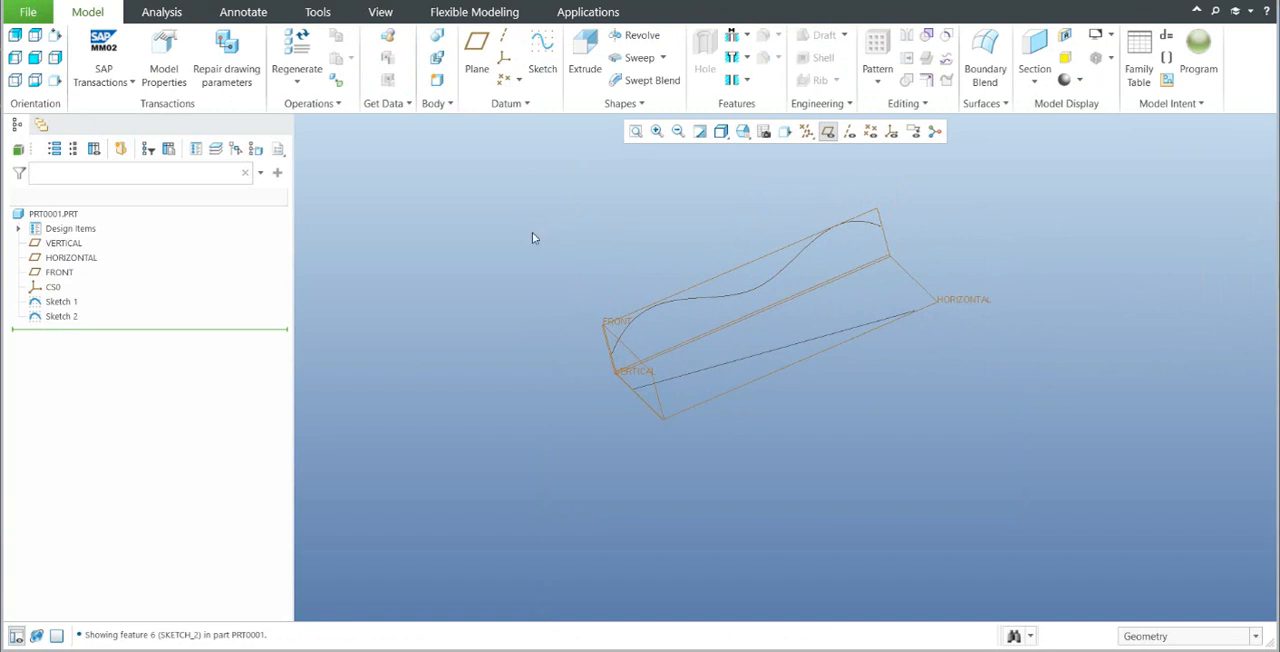
click(61, 316)
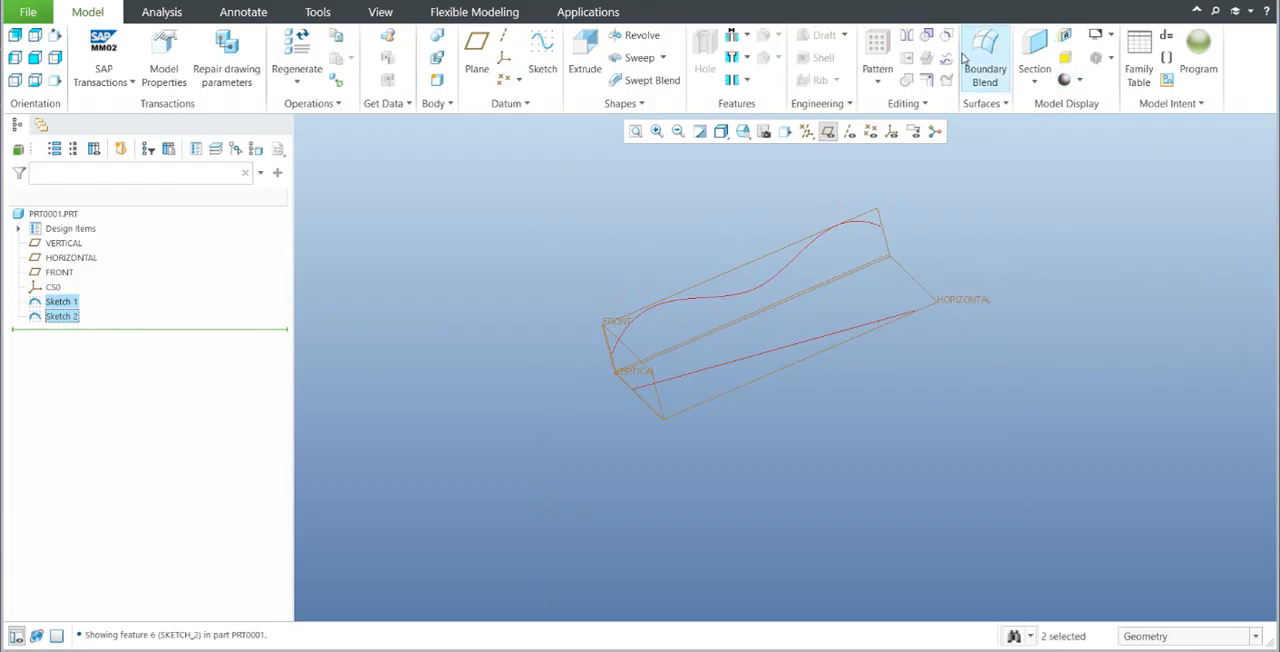
click(985, 60)
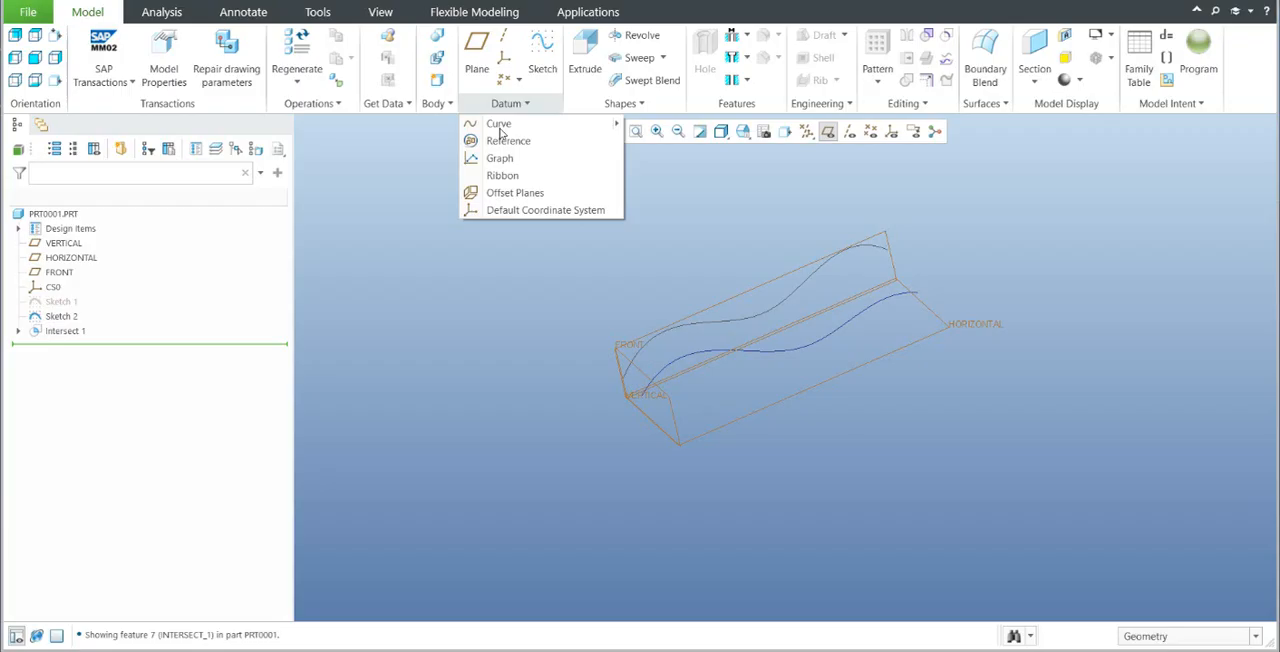
Connect the ends of curves F7 and F6 with a spline tangent at both ends
click(498, 123)
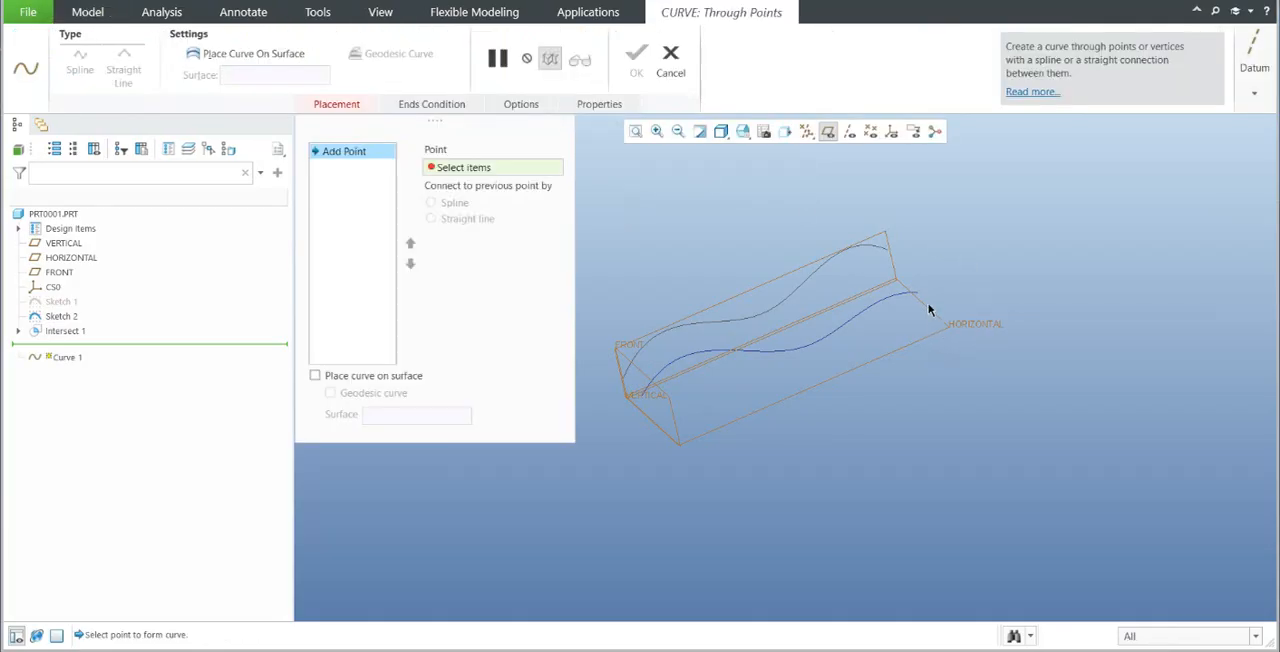
click(885, 248)
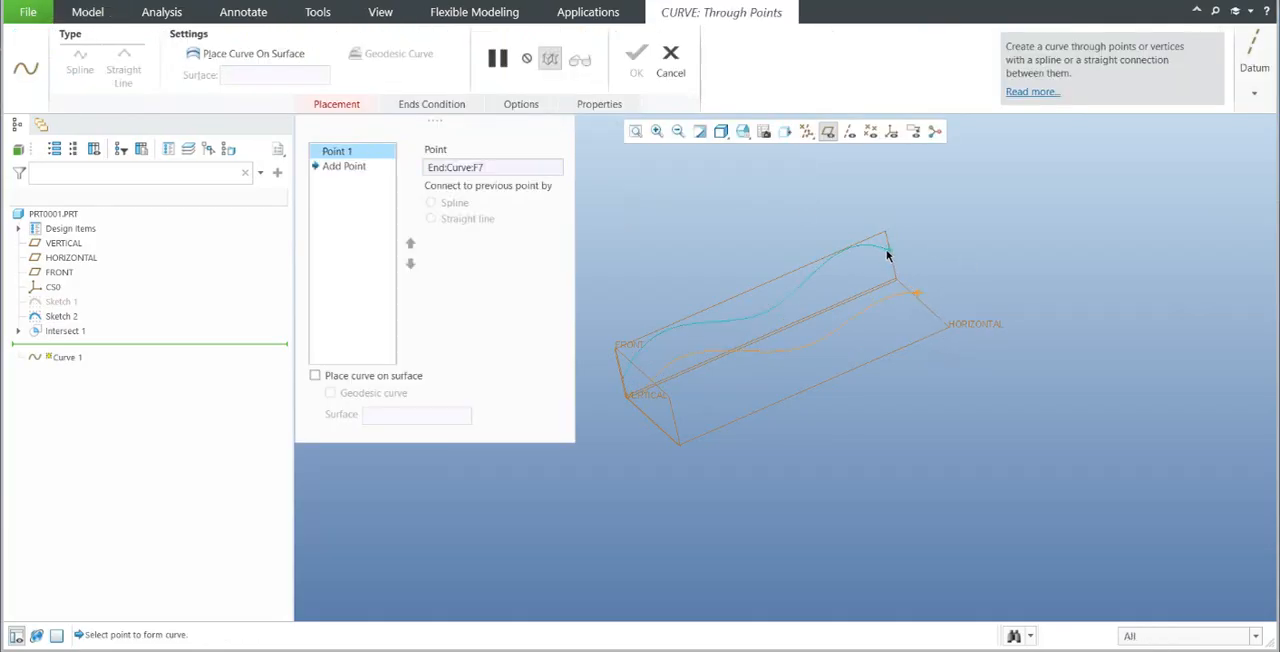
click(915, 293)
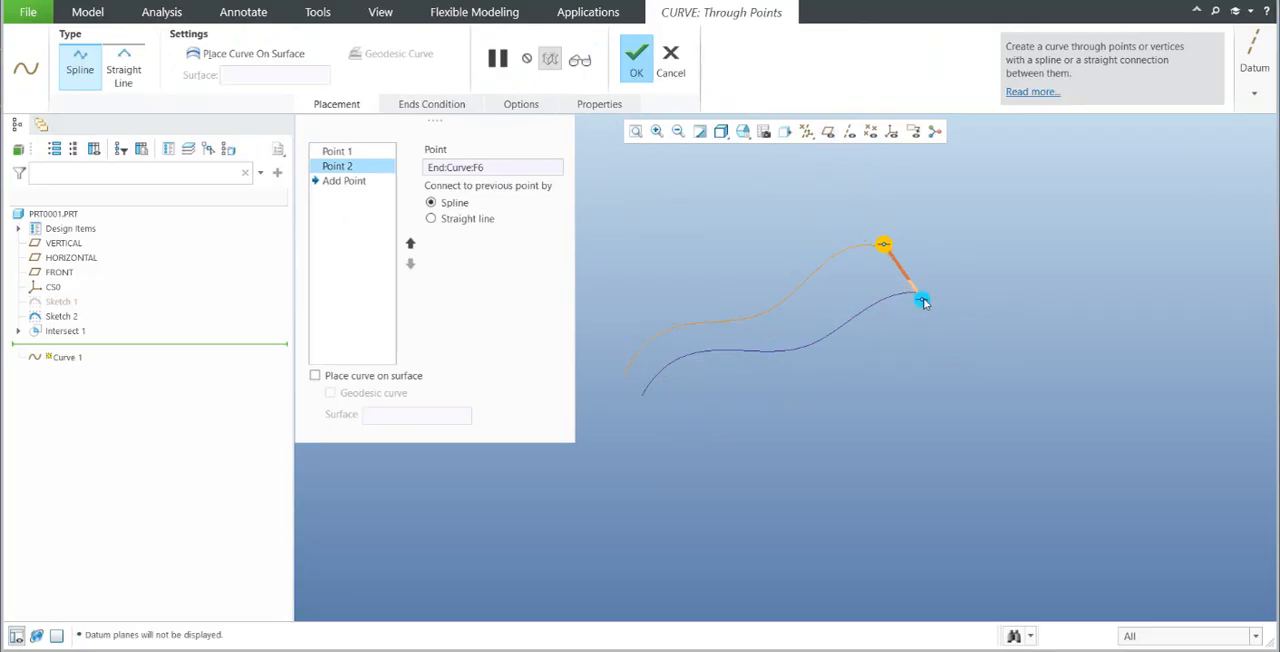
click(431, 103)
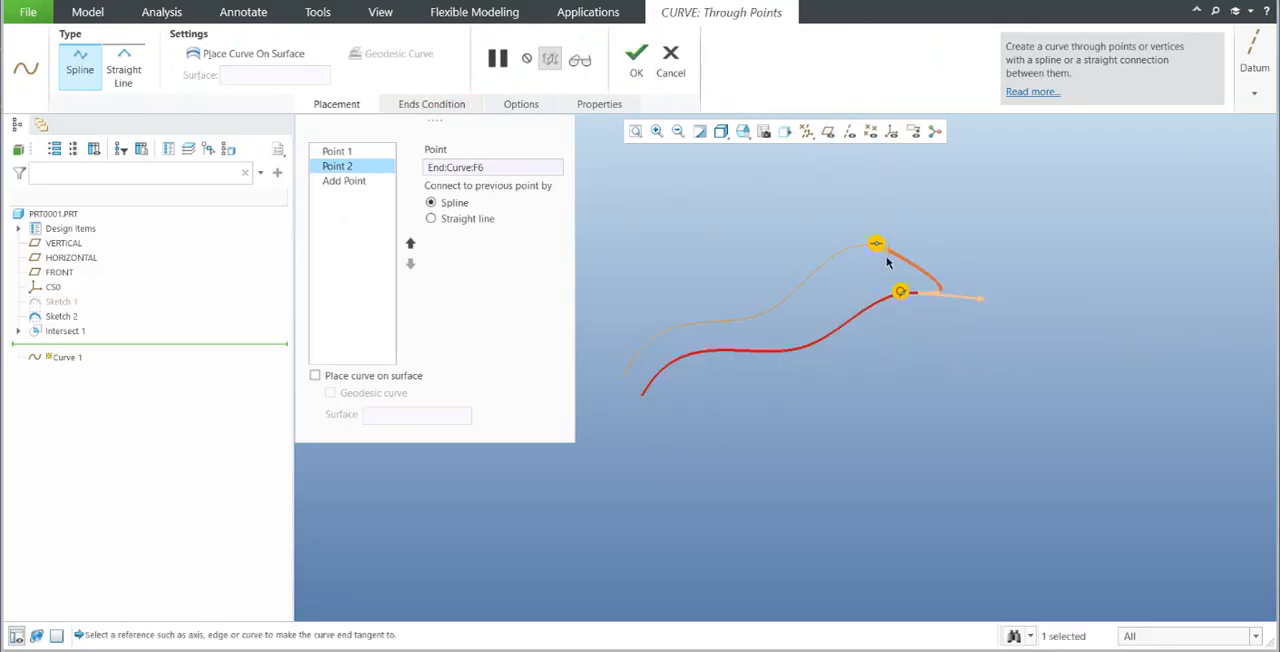
click(432, 104)
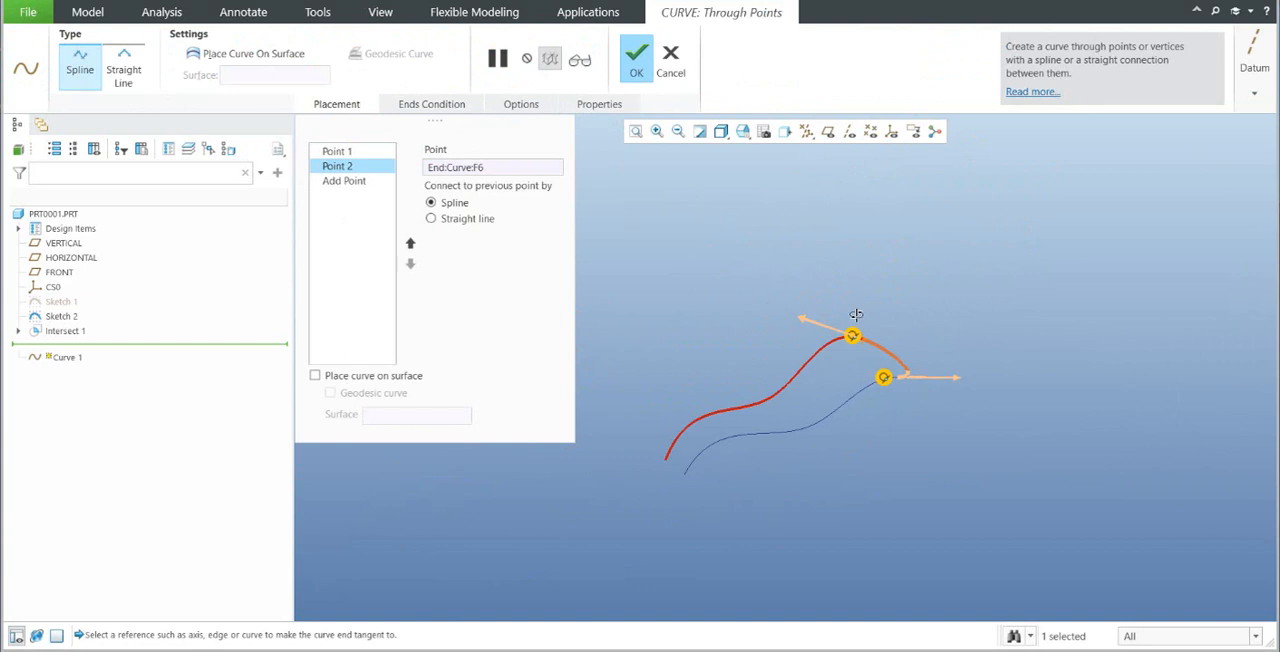
click(636, 53)
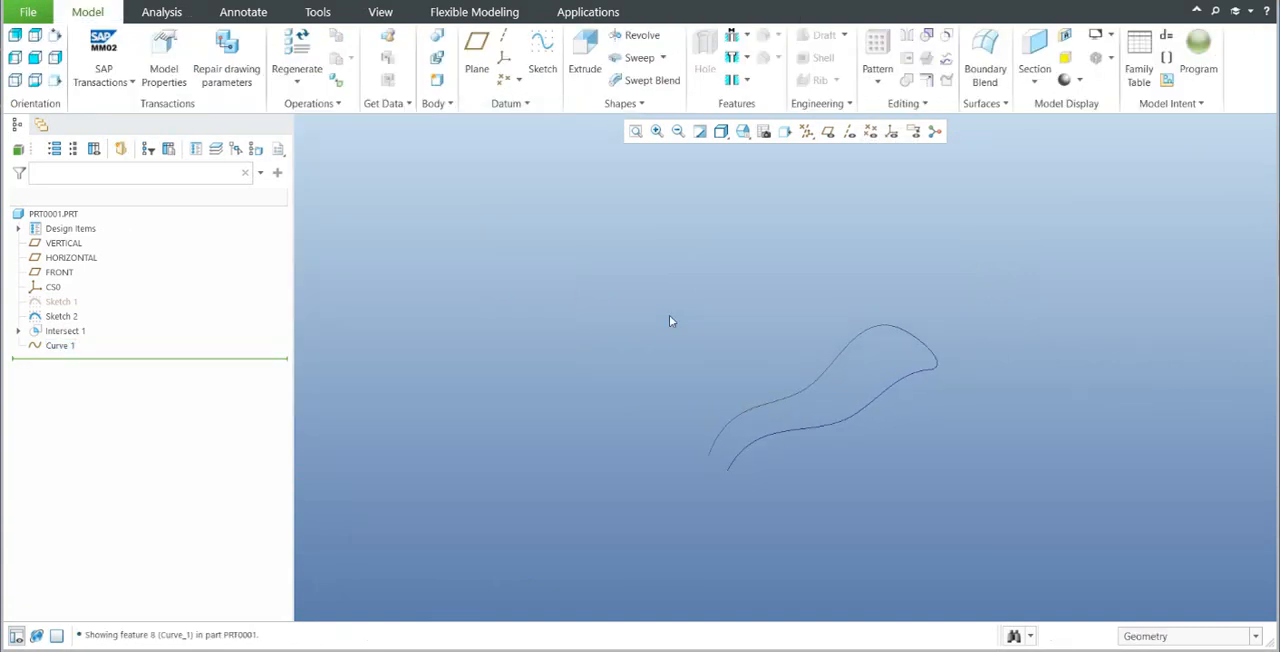
mouse_move(630, 312)
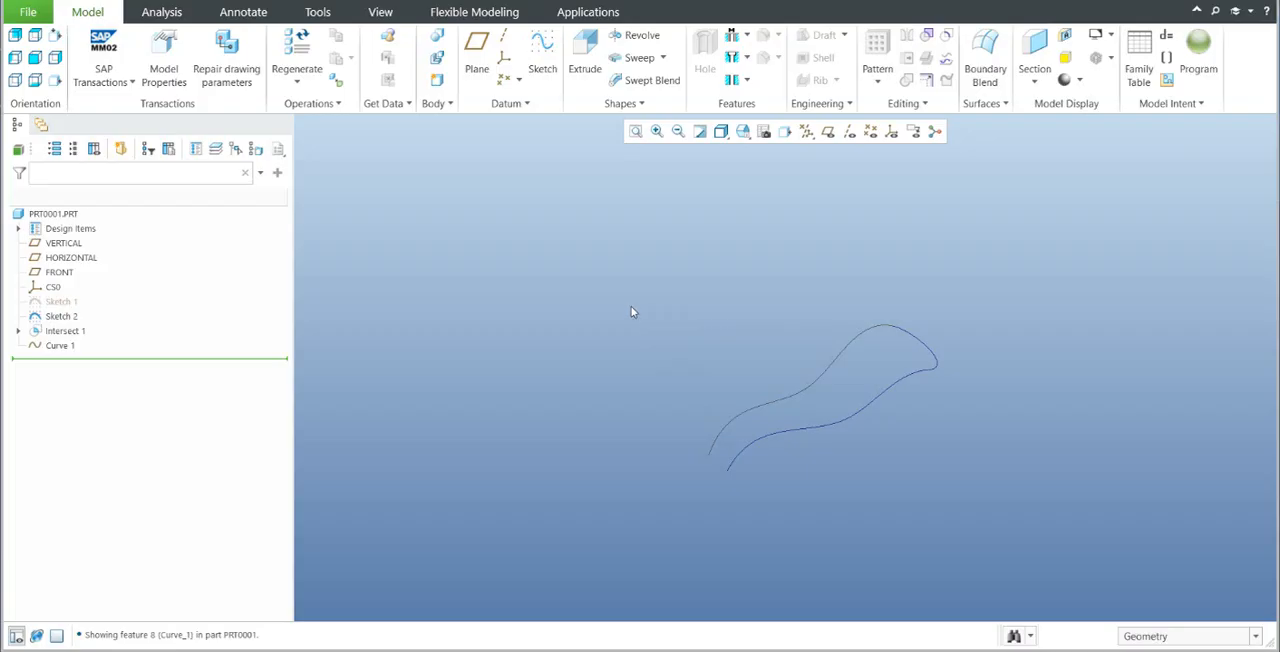
mouse_move(621, 118)
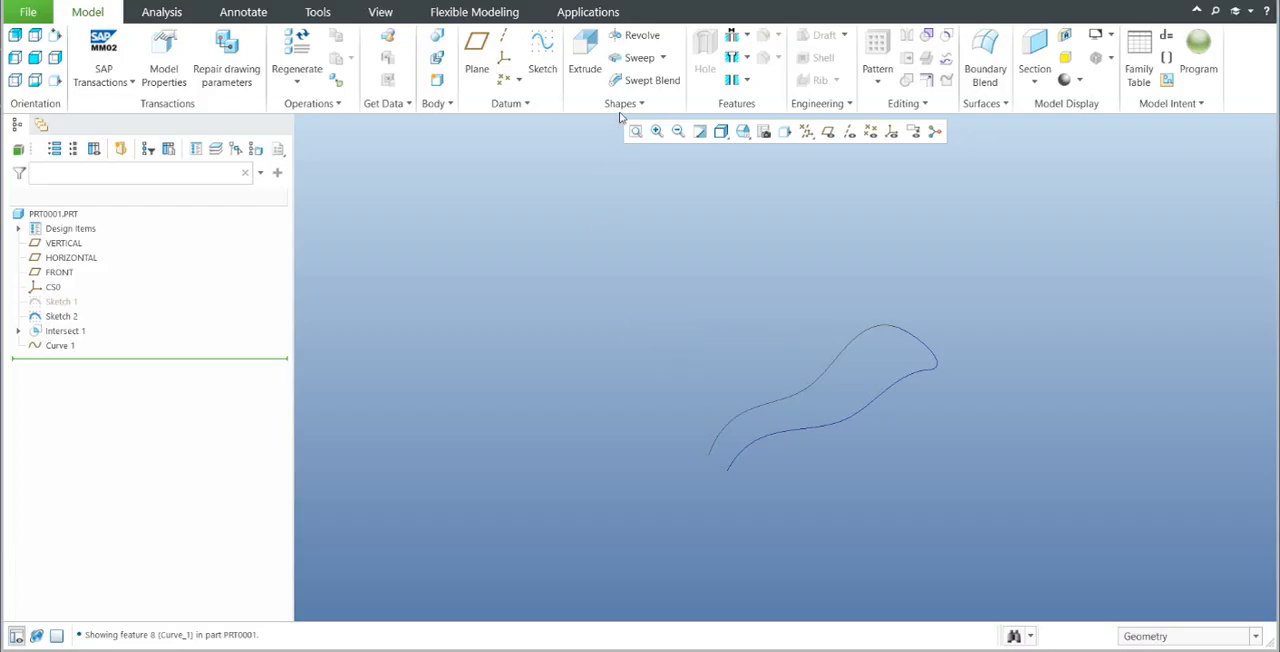
Start Sweep 1 with the sketched curve chain as its origin trajectory
click(640, 57)
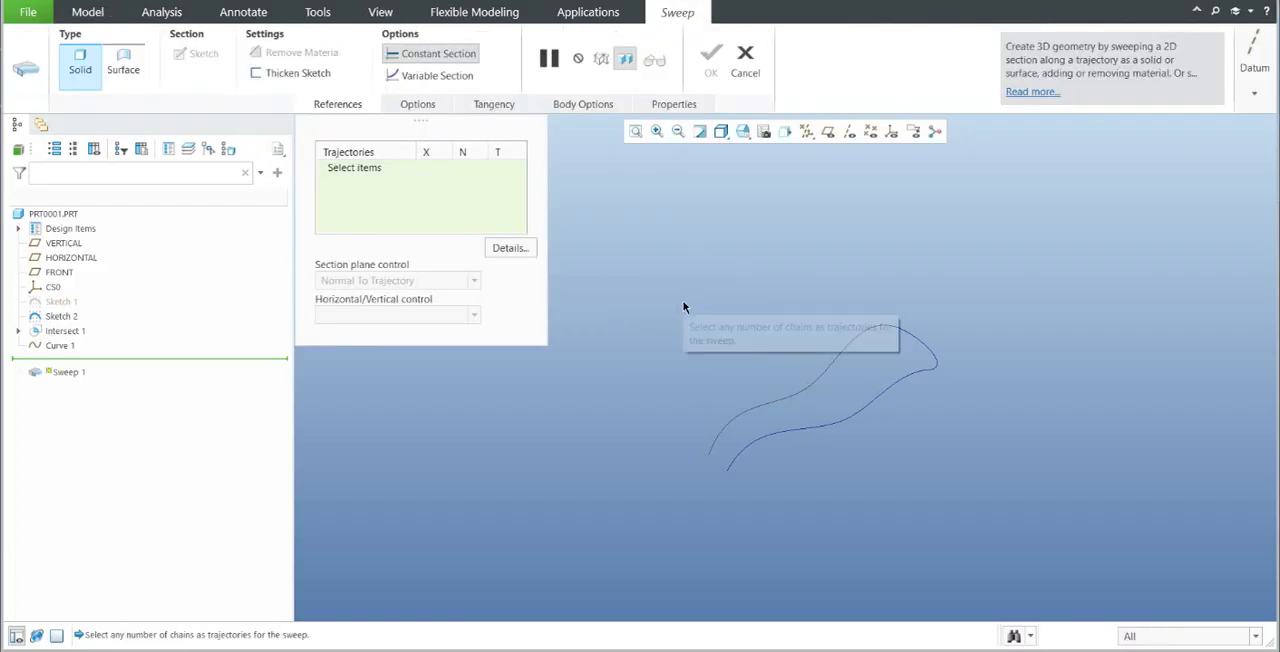
click(810, 420)
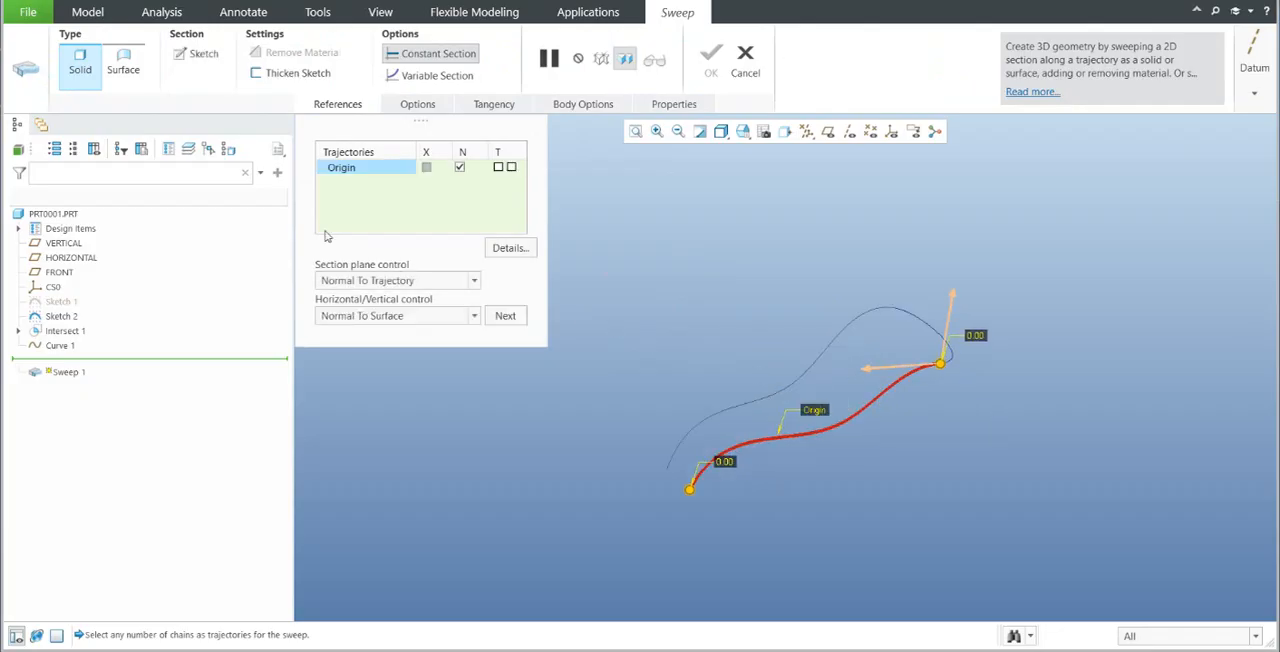
mouse_move(746, 257)
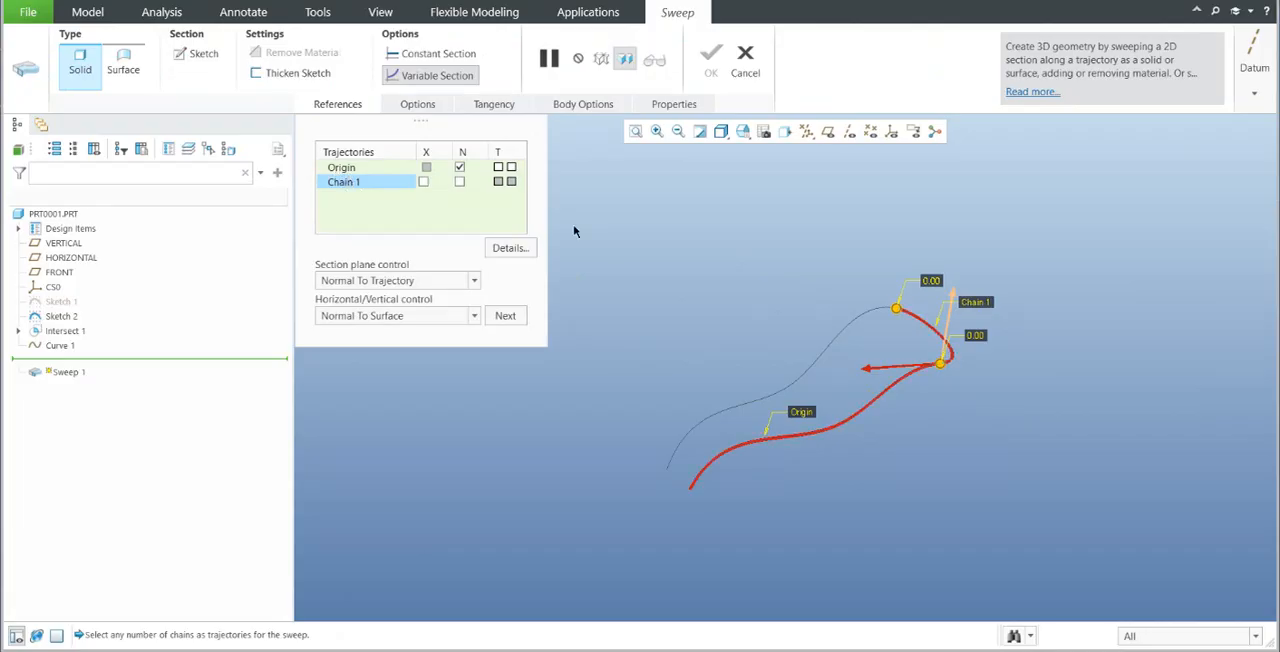
mouse_move(709, 292)
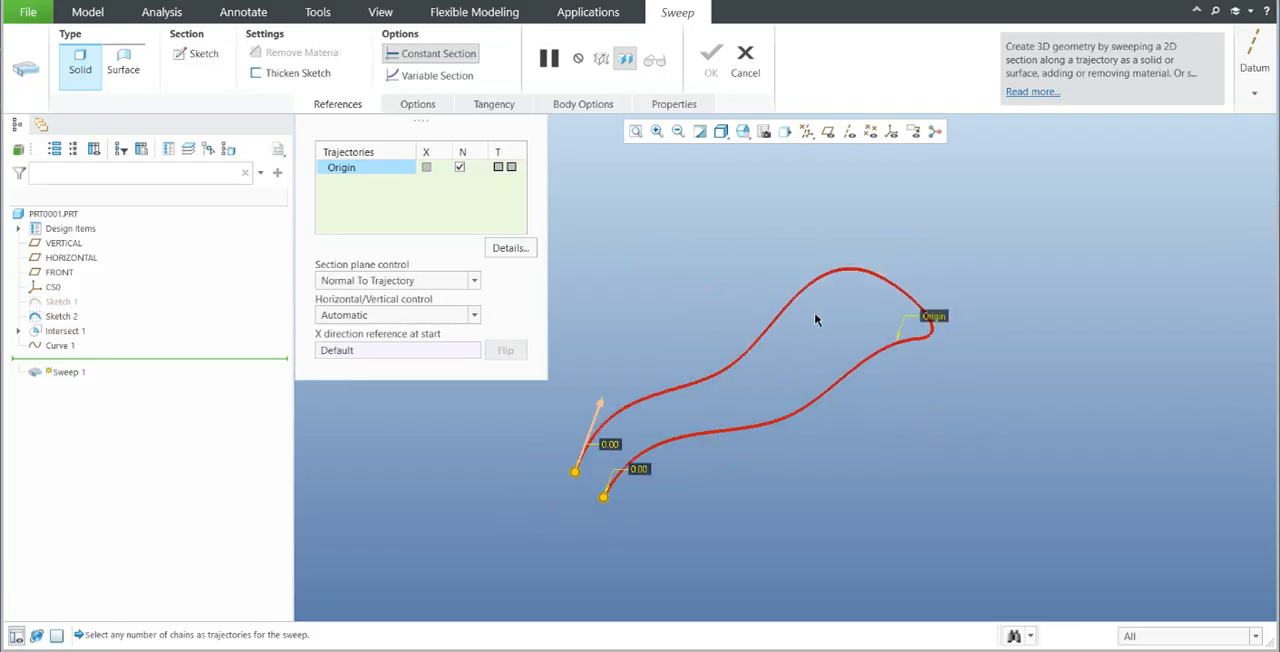
mouse_move(560, 520)
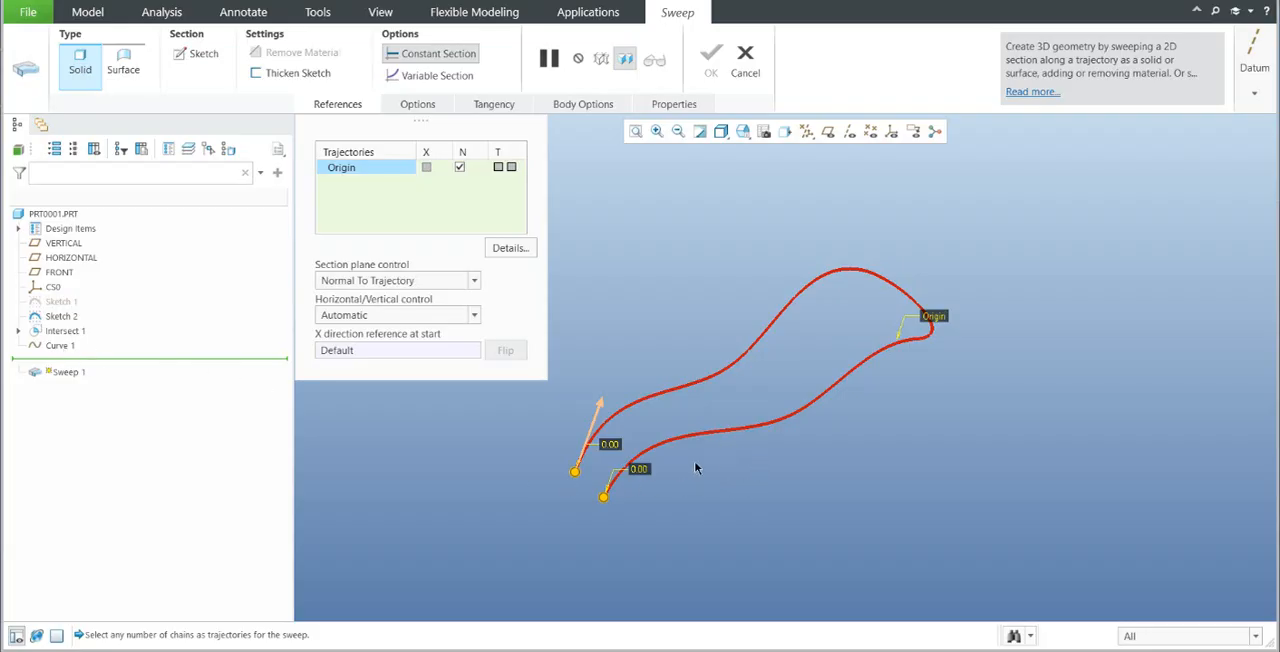
mouse_move(783, 366)
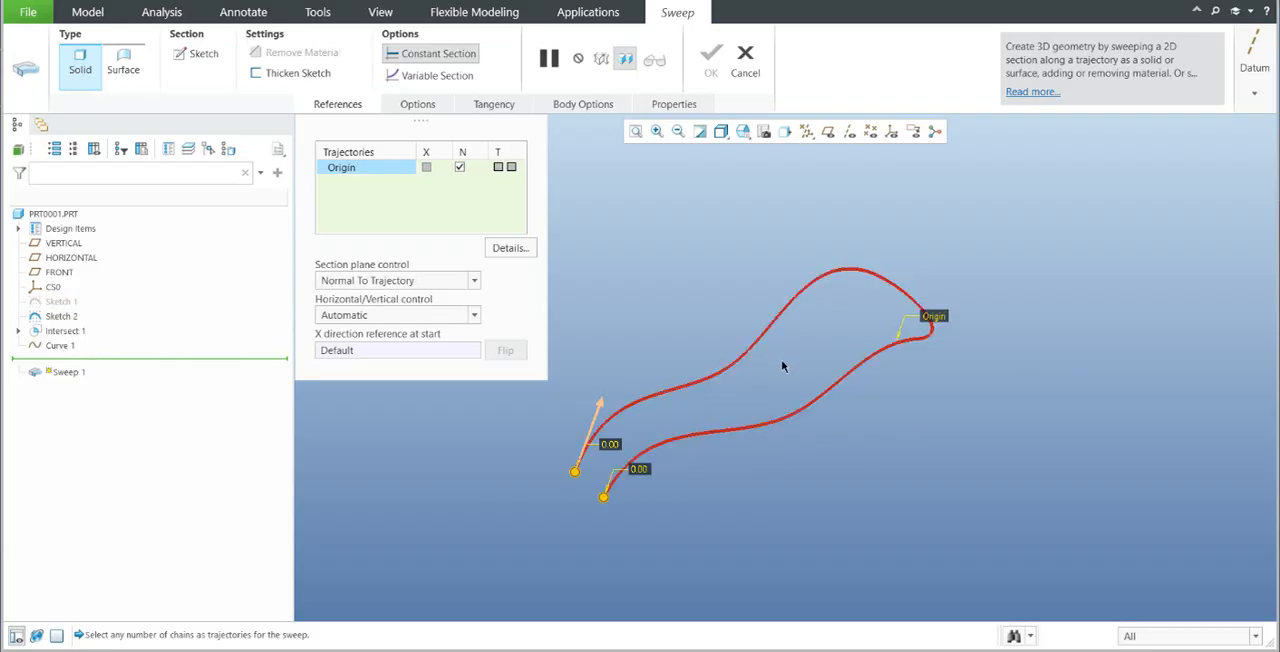
click(203, 53)
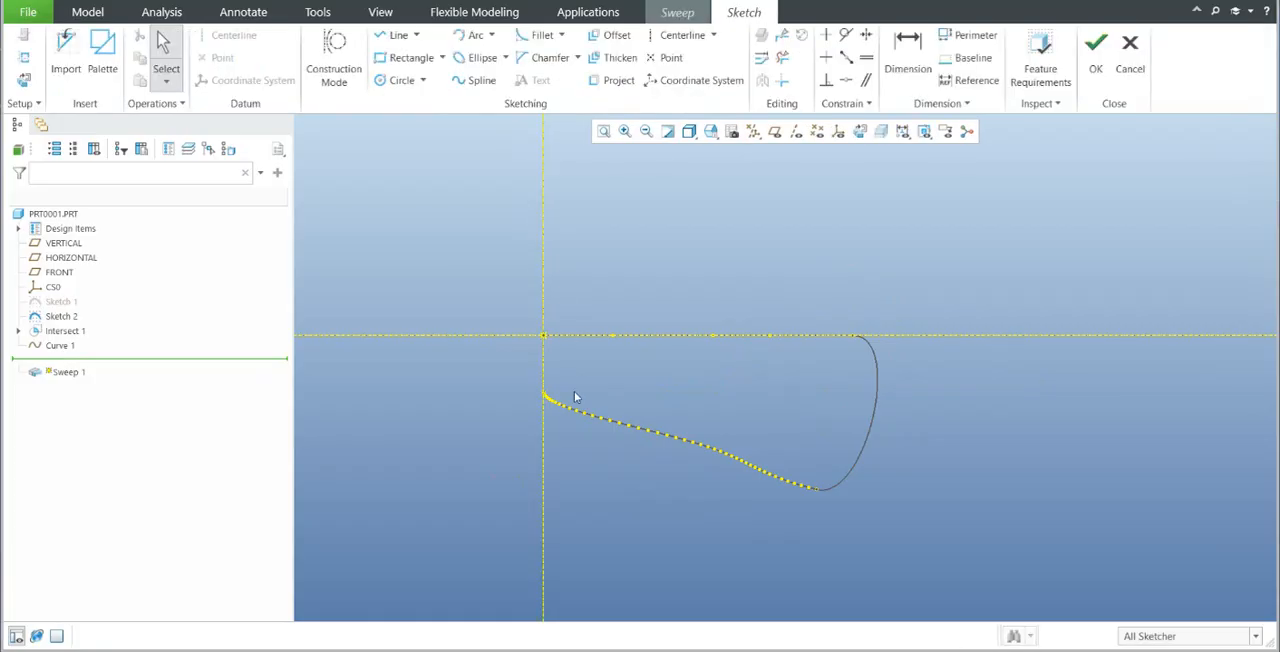
Sketch a small rectangle section and complete Sweep 1 as a thin solid
click(441, 57)
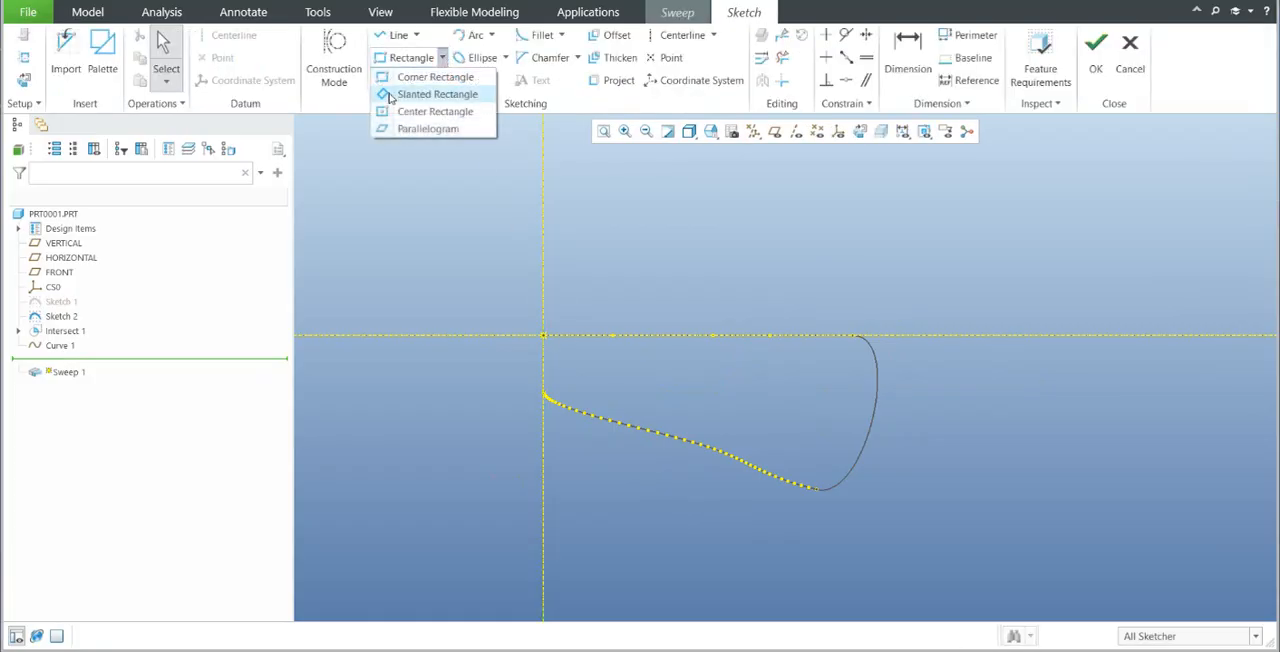
click(436, 93)
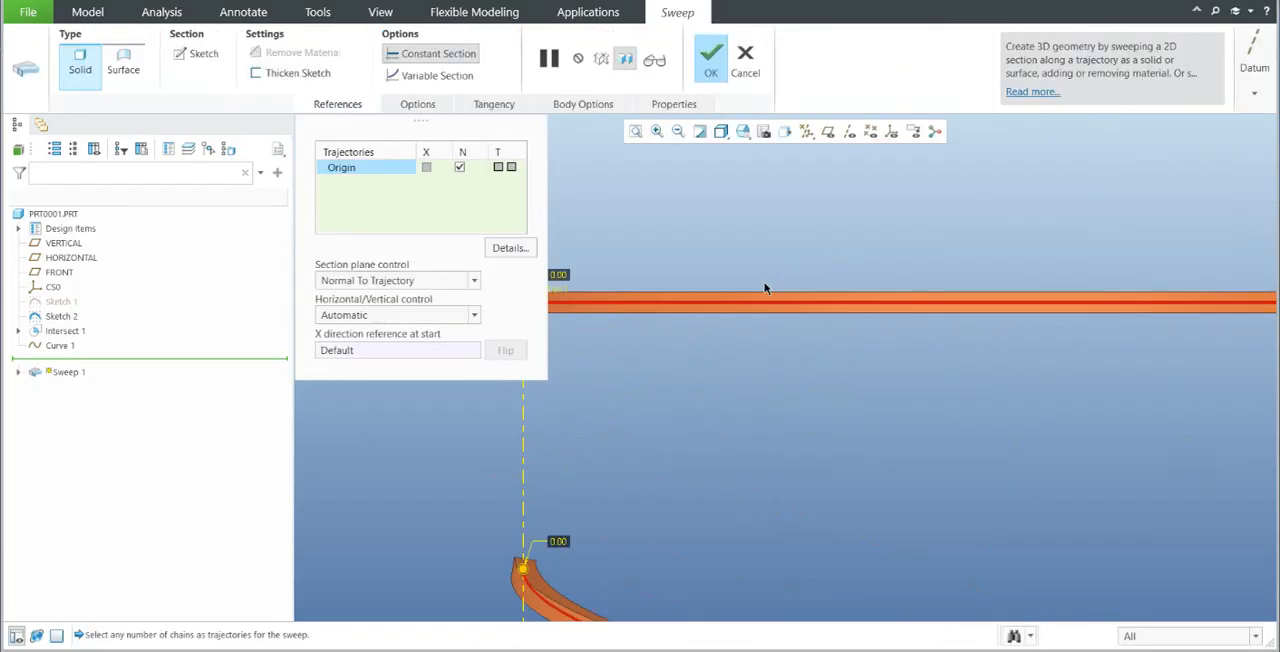
drag(765, 290, 760, 338)
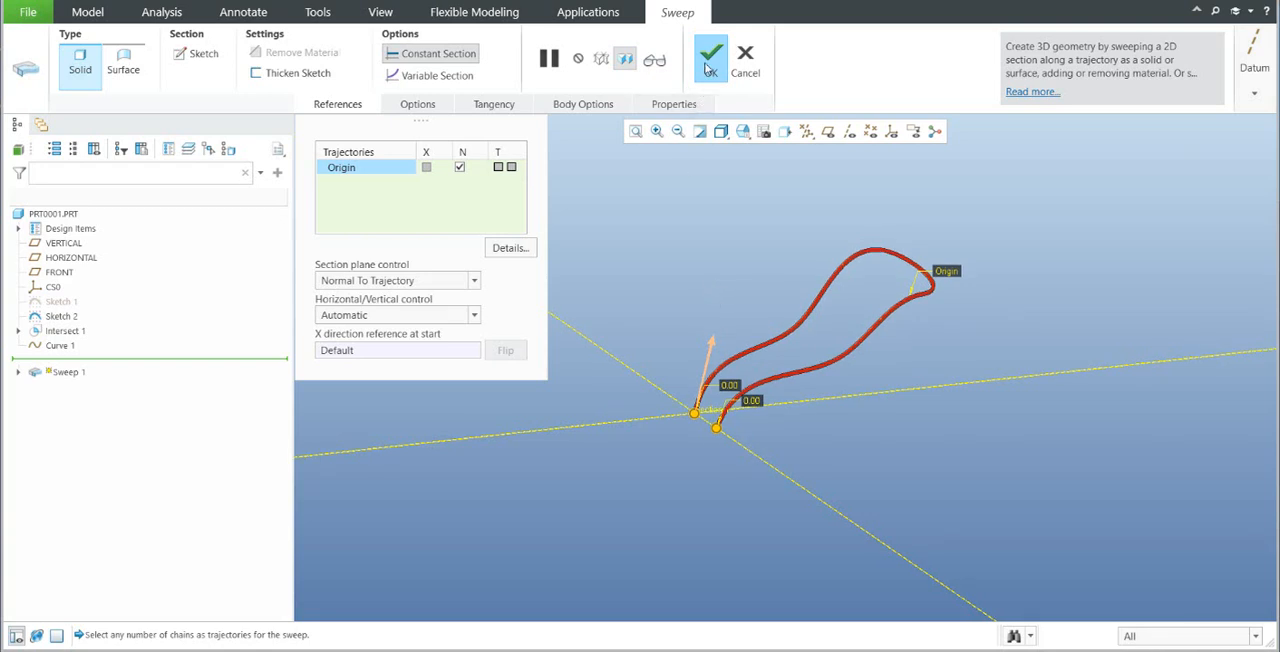
click(710, 53)
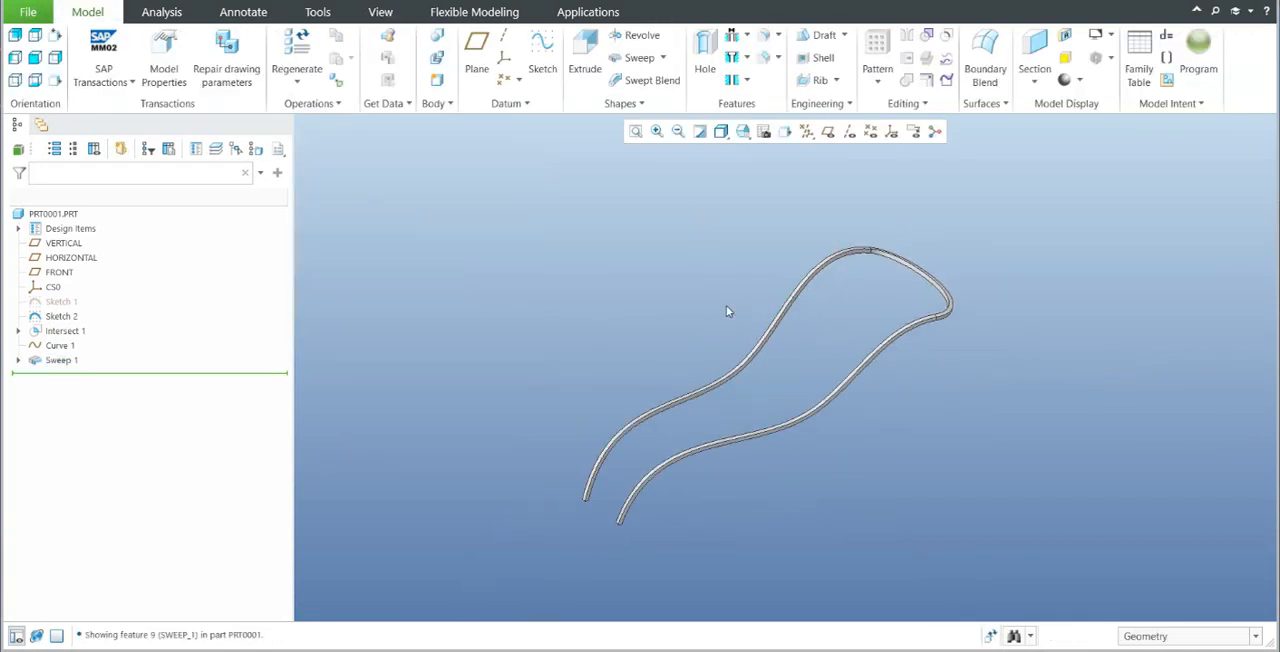